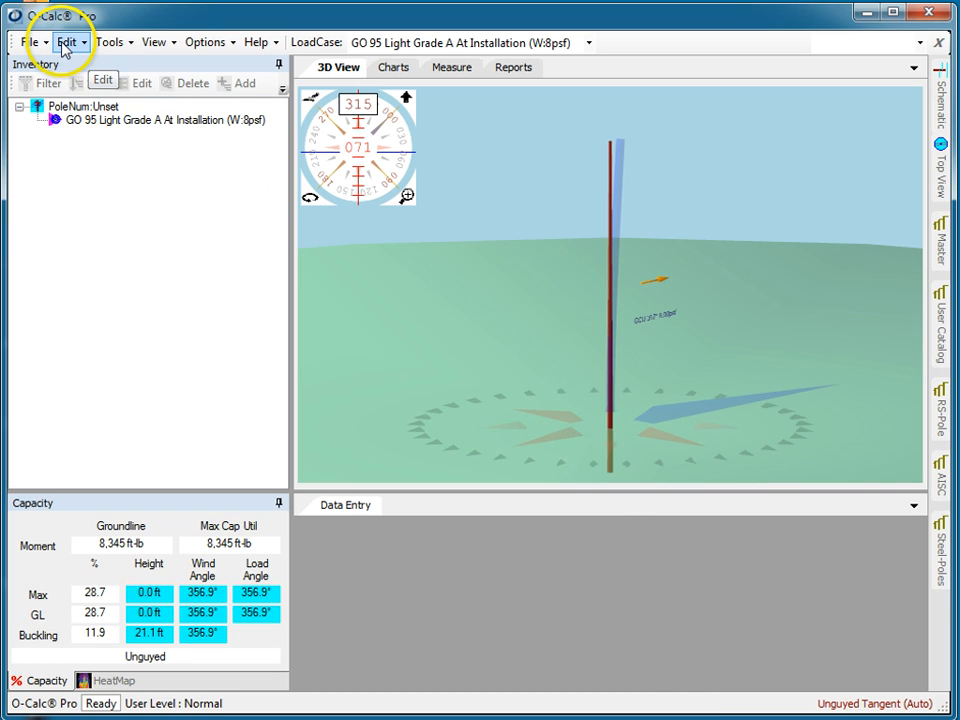
- Open Edit > Pole Images > Select Images to list the four True Size pole photos
click(67, 42)
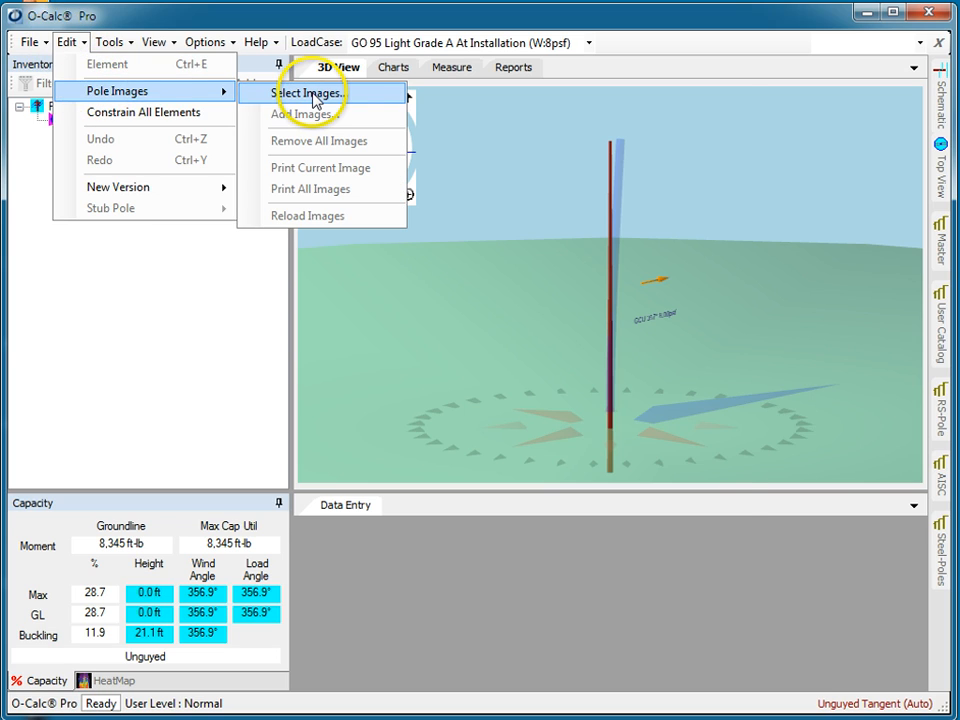
click(307, 92)
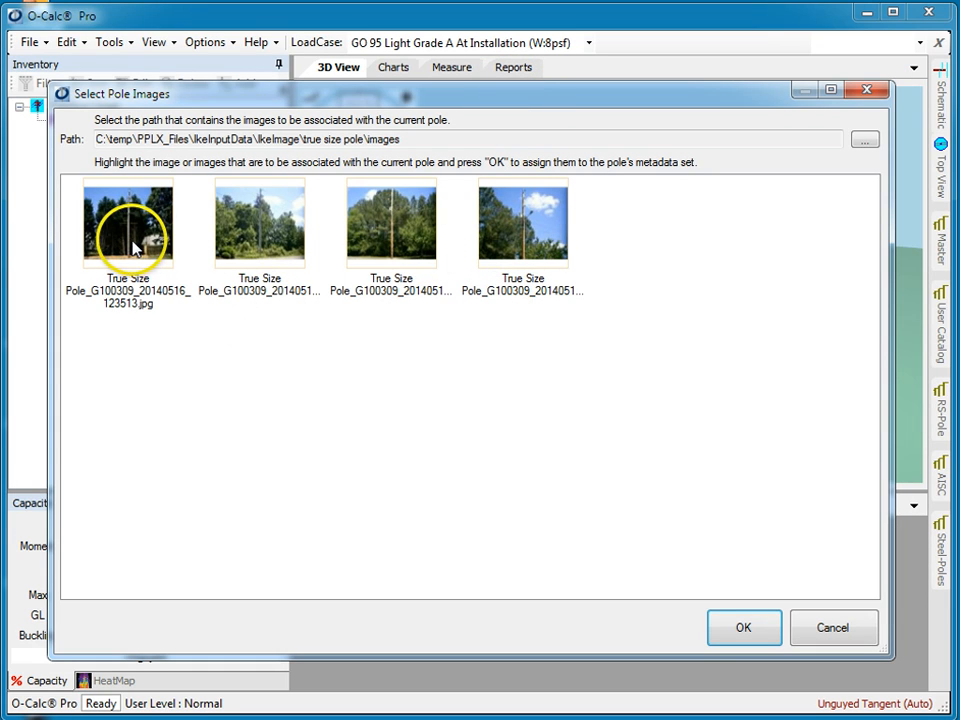
- Assign the first pole photo to the pole and view it in the Measure tab
click(743, 627)
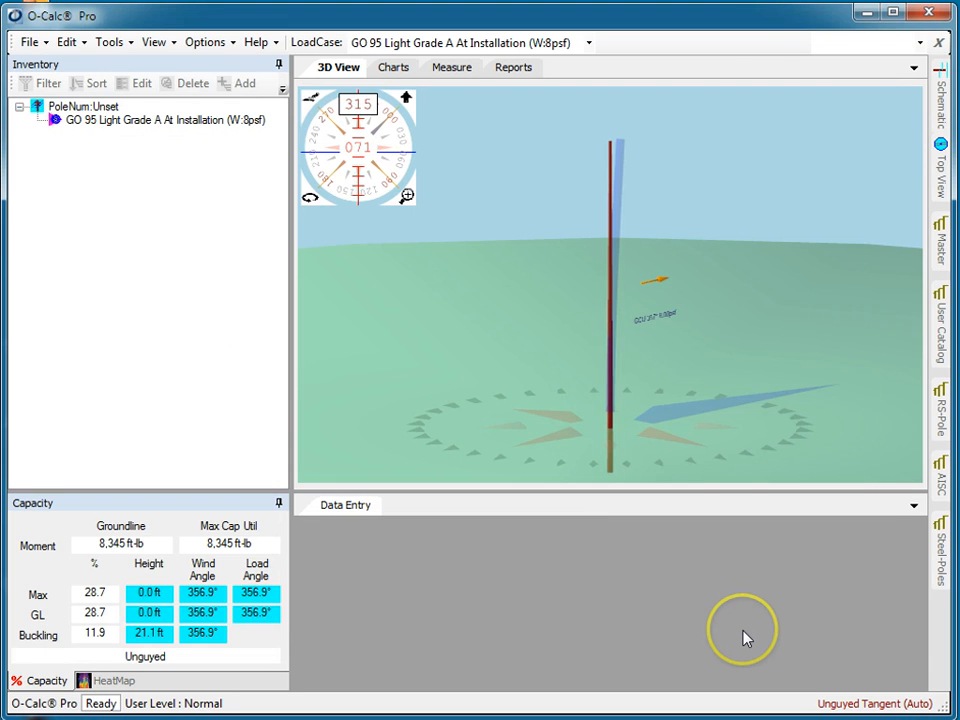
click(452, 67)
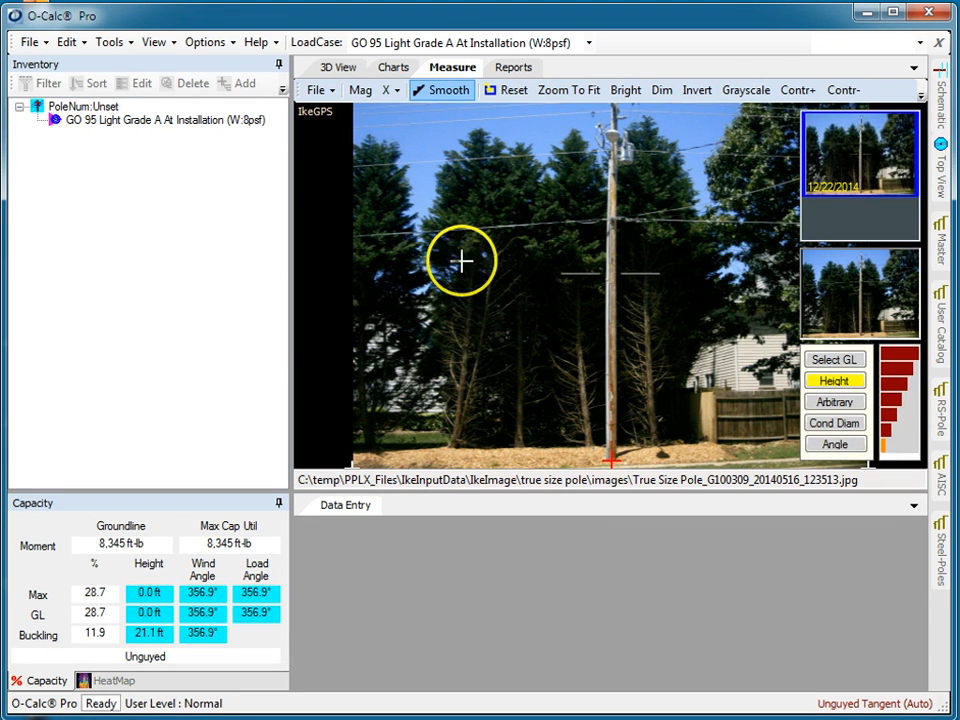
mouse_move(345, 120)
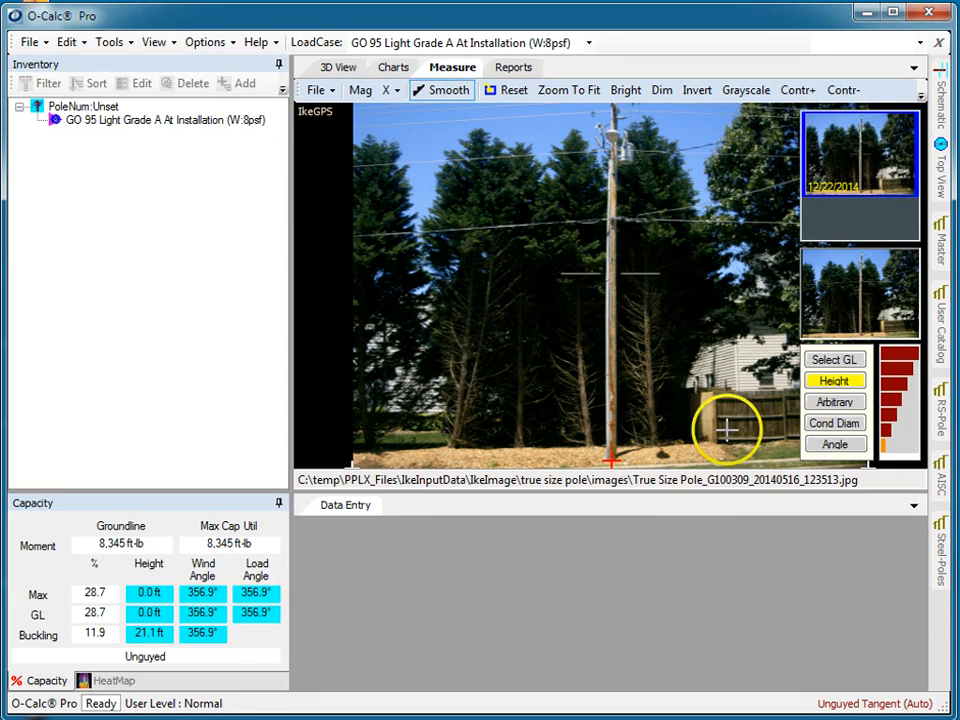
- Mark the ground line at the pole base; height reads 372.19 in (31.02 ft)
click(834, 359)
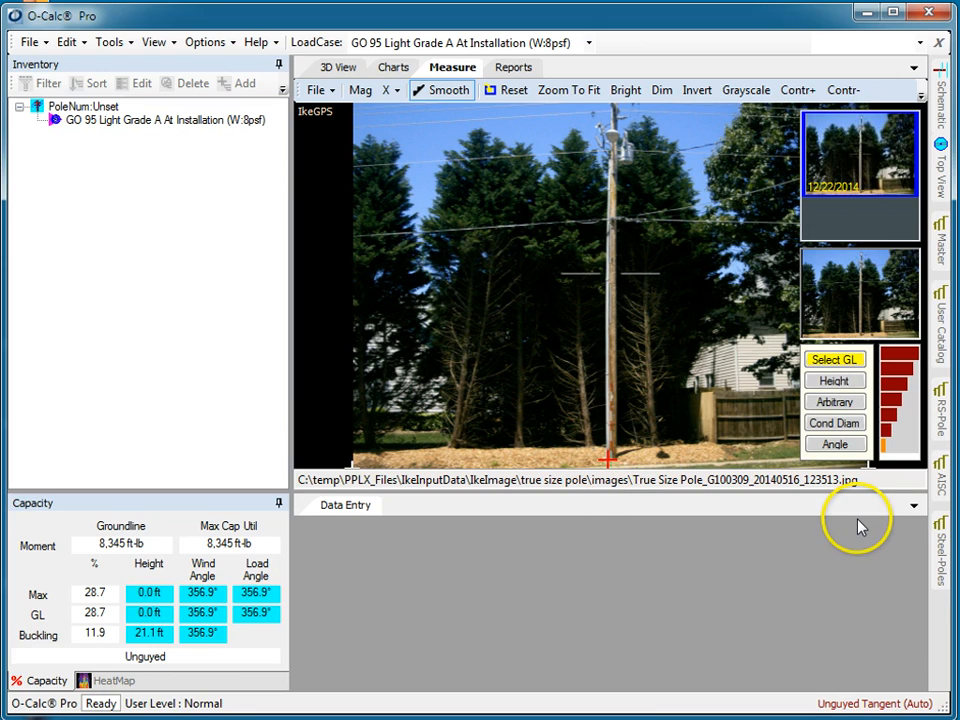
click(834, 380)
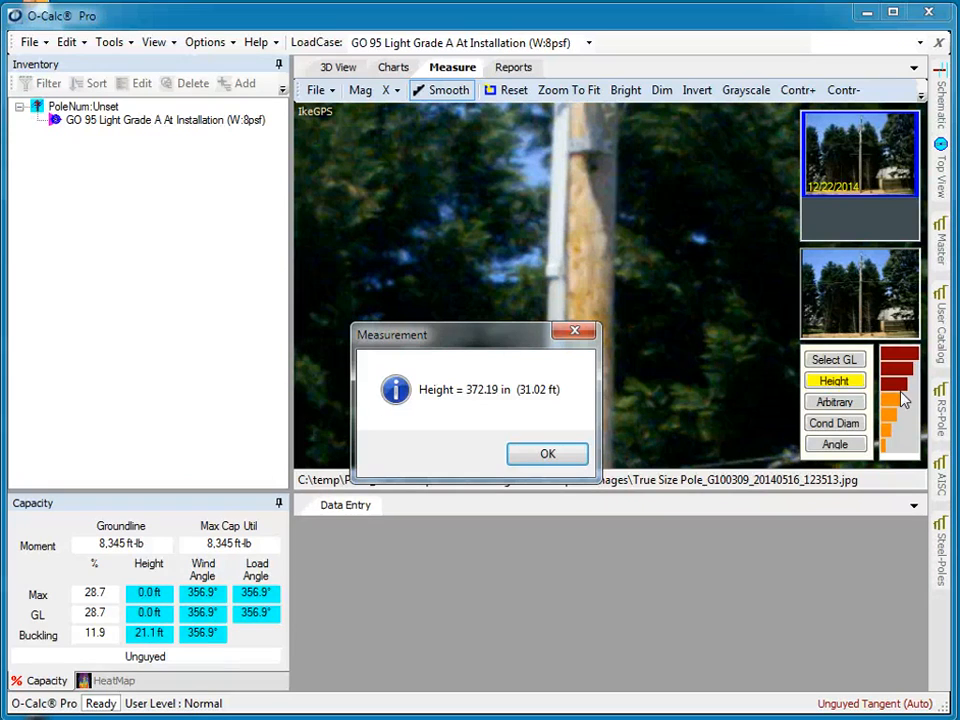
mouse_move(675, 473)
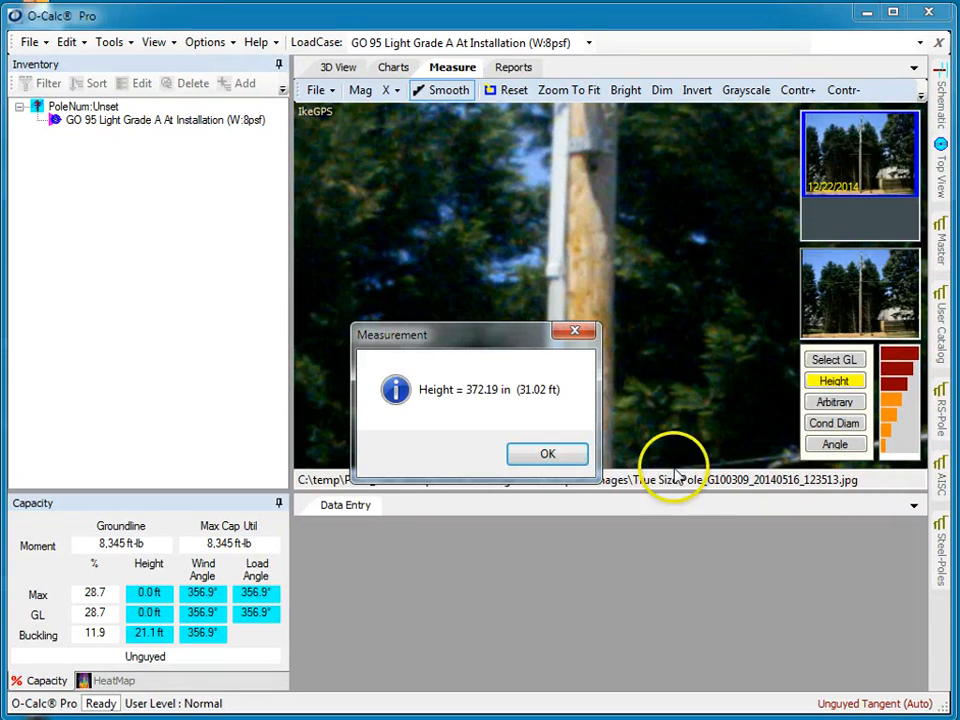